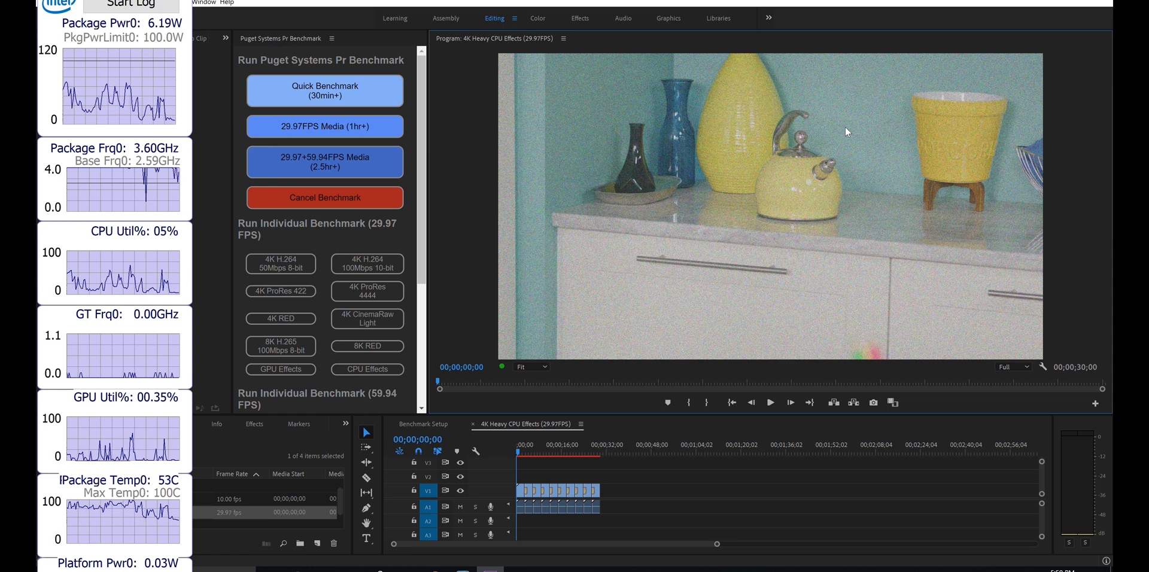
# Set the Program monitor playback resolution to 1/2 and play the 4K Heavy CPU Effects sequence
pyautogui.click(771, 402)
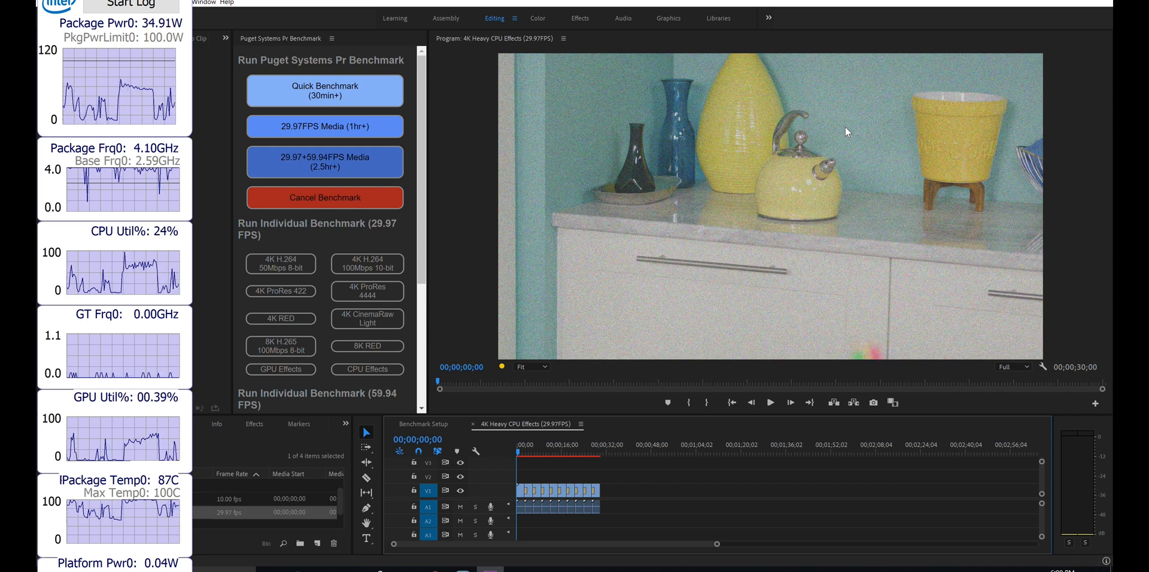
pyautogui.rightClick(847, 132)
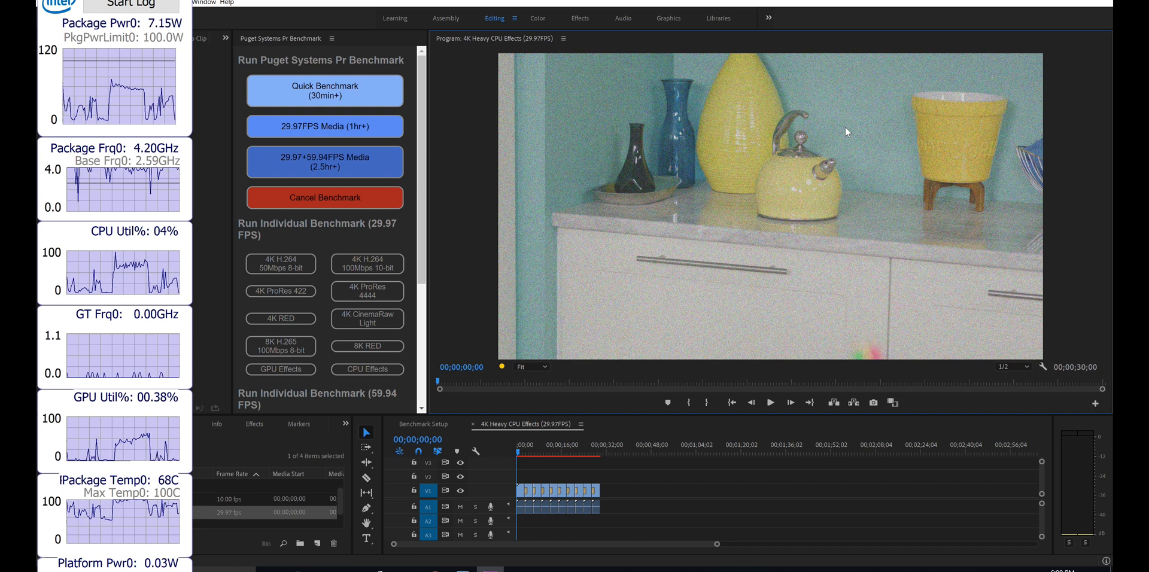
pyautogui.click(771, 402)
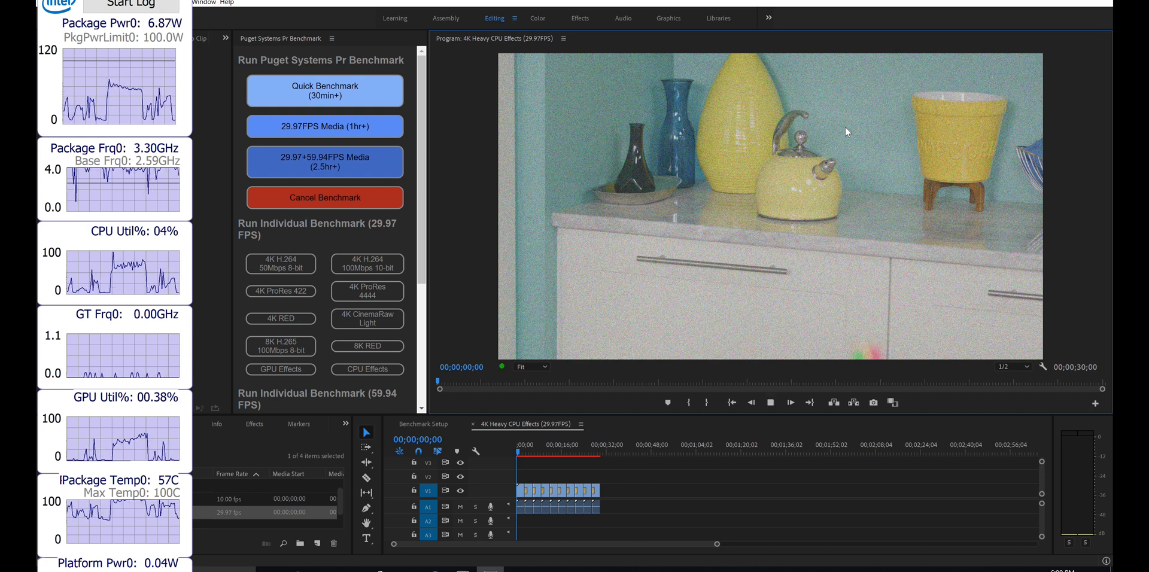